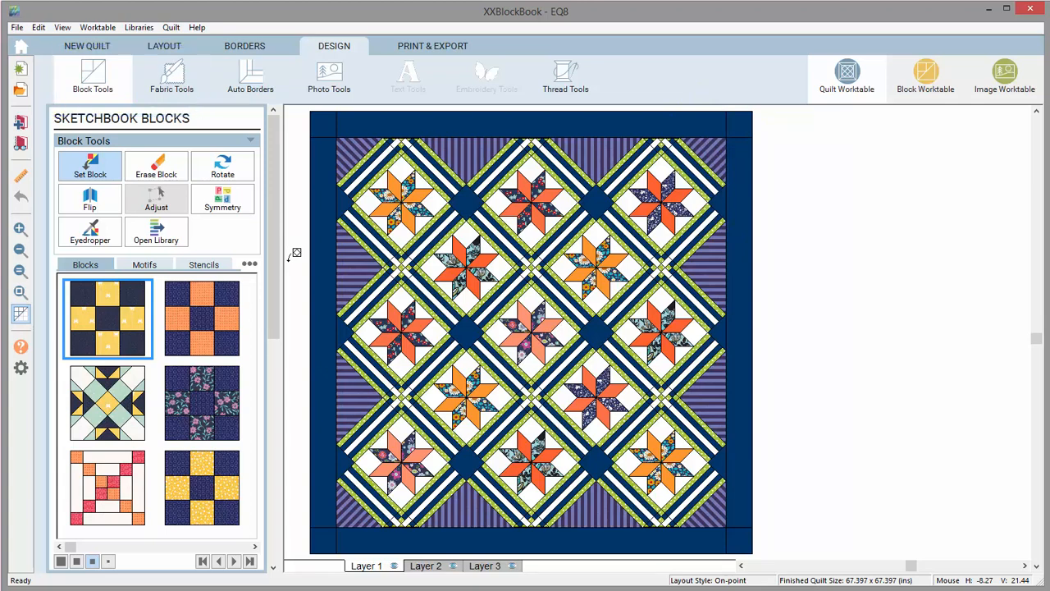
Step: Review the on-point quilt's border options and adjust the border width before moving to the block worktable
{"action": "left_click", "coordinate": [244, 46]}
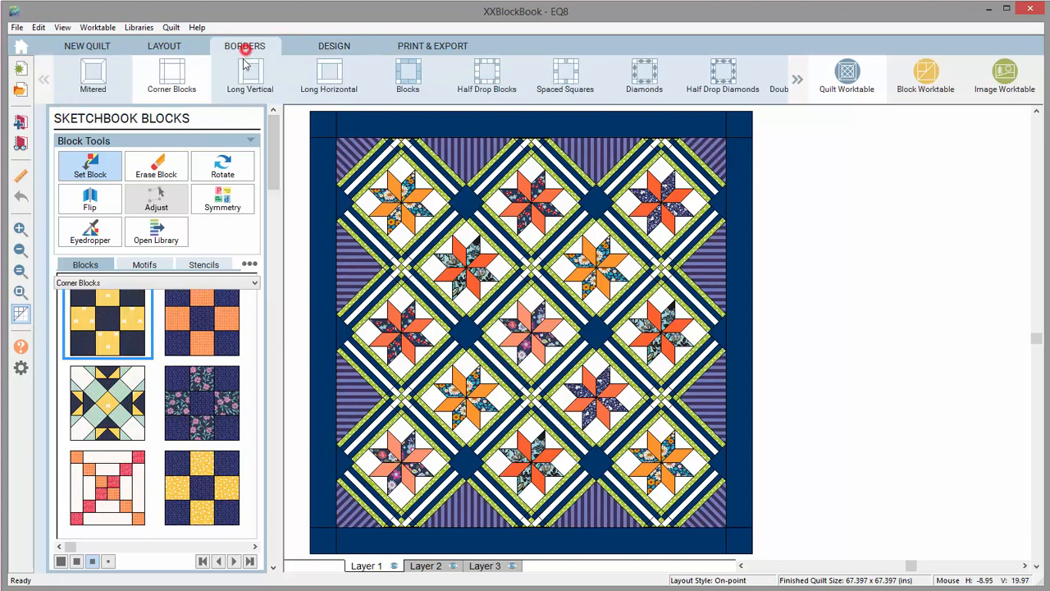
{"action": "left_click", "coordinate": [244, 46]}
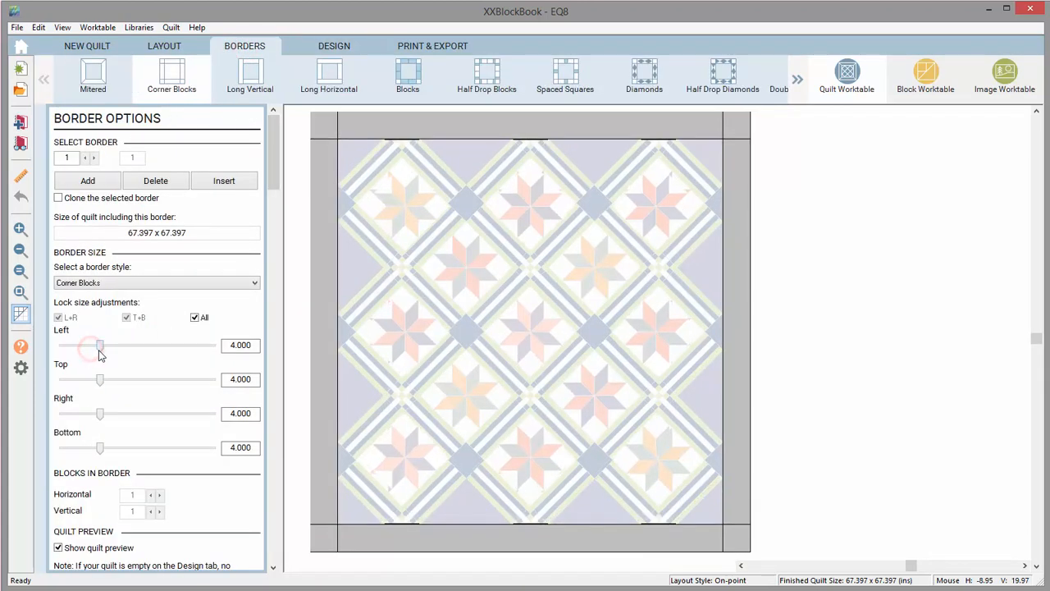
{"action": "left_click_drag", "start_coordinate": [99, 345], "coordinate": [104, 345]}
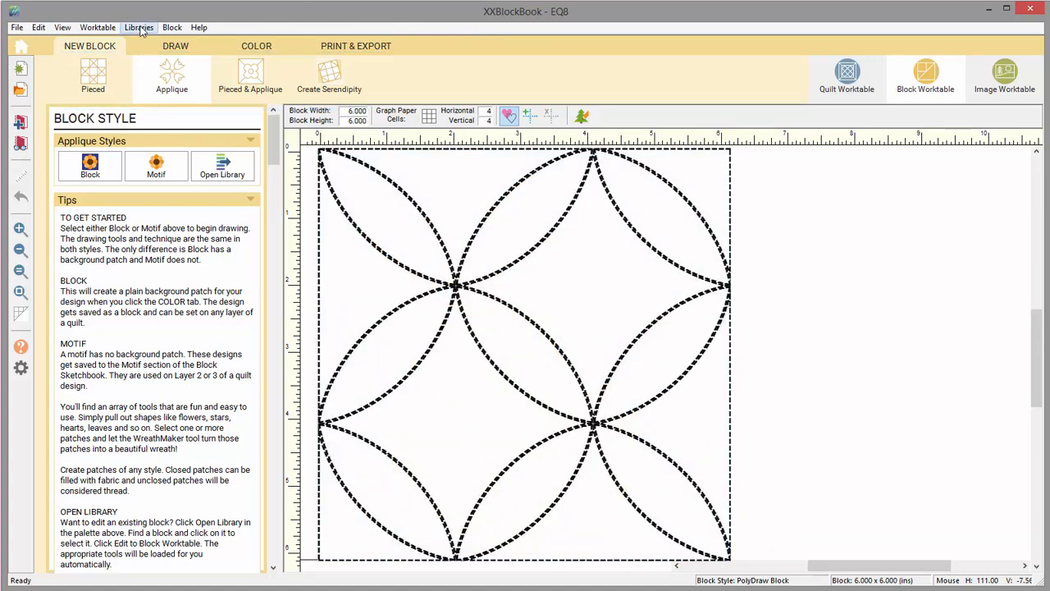
Step: Start a new pieced EasyDraw block with a centred diamond and triangles, then switch to editing its lines
{"action": "left_click", "coordinate": [138, 26]}
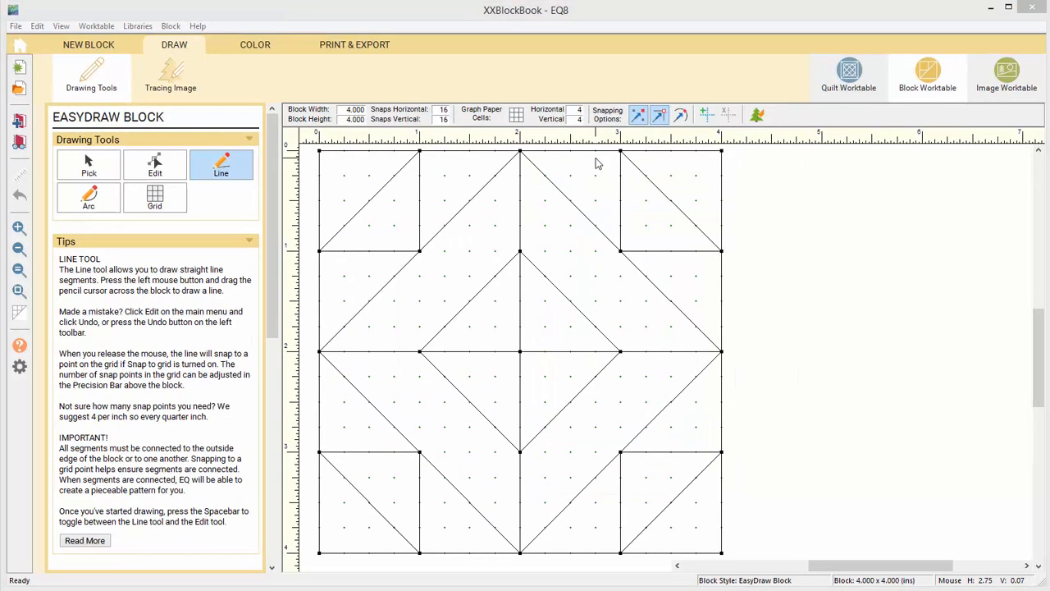
{"action": "left_click", "coordinate": [154, 164]}
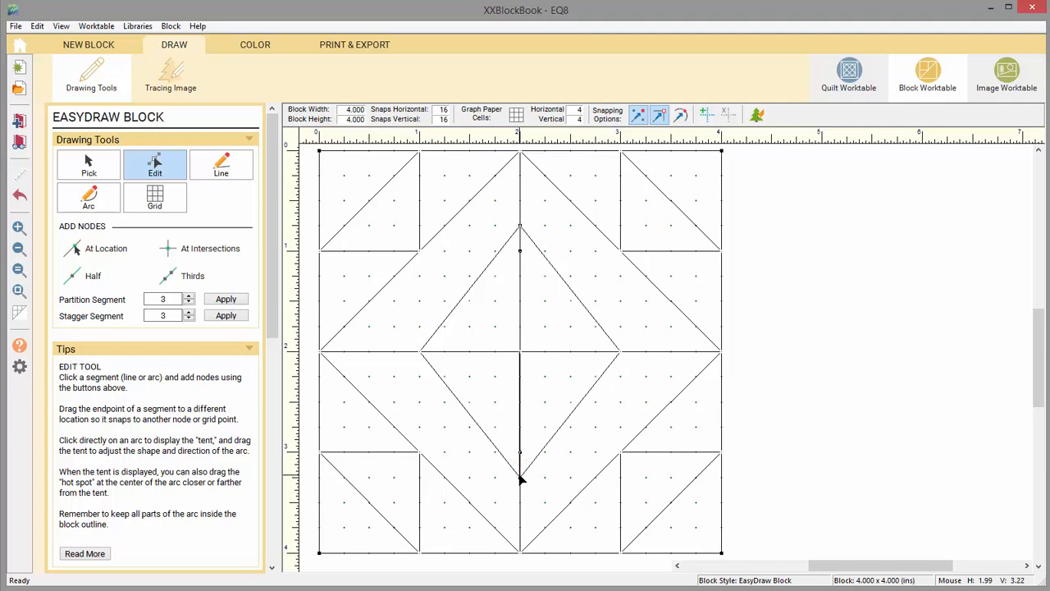
{"action": "mouse_move", "coordinate": [256, 55]}
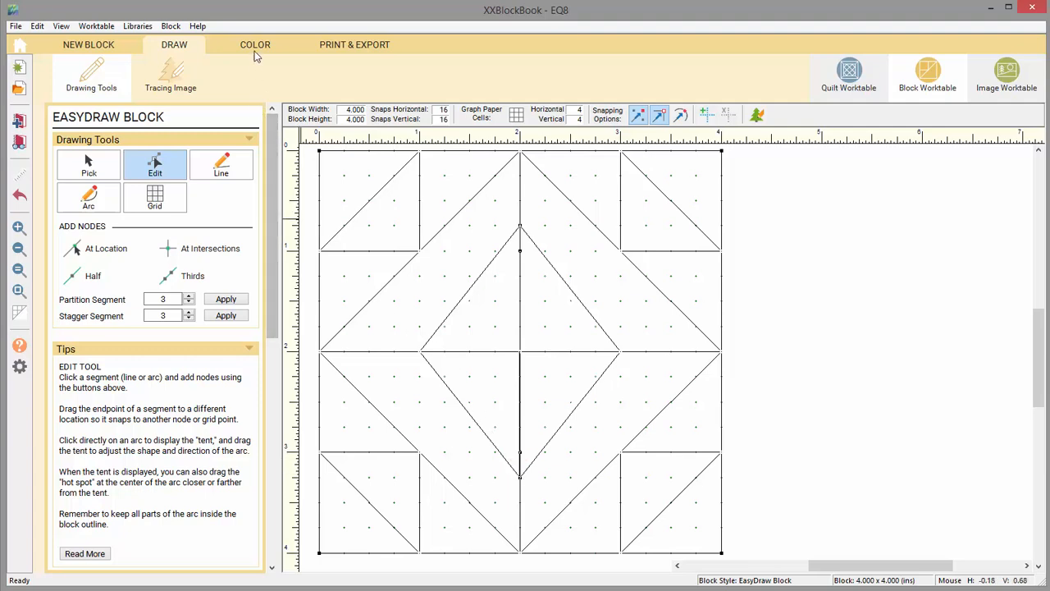
Step: Spraycan the block's diamonds teal and triangles lime green, then return to the four-block quilt layout
{"action": "left_click", "coordinate": [254, 44]}
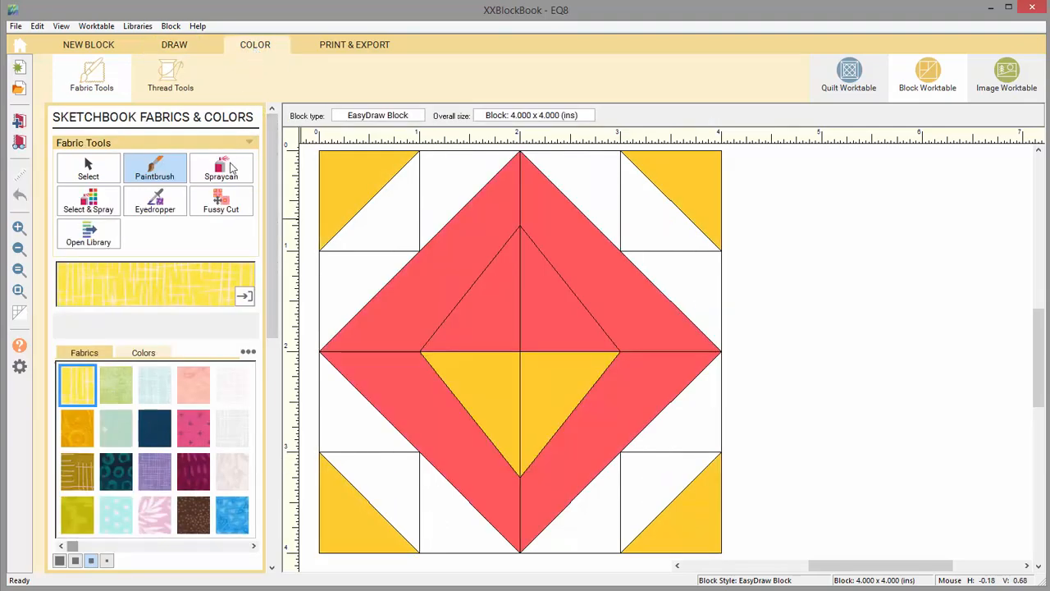
{"action": "left_click", "coordinate": [143, 351]}
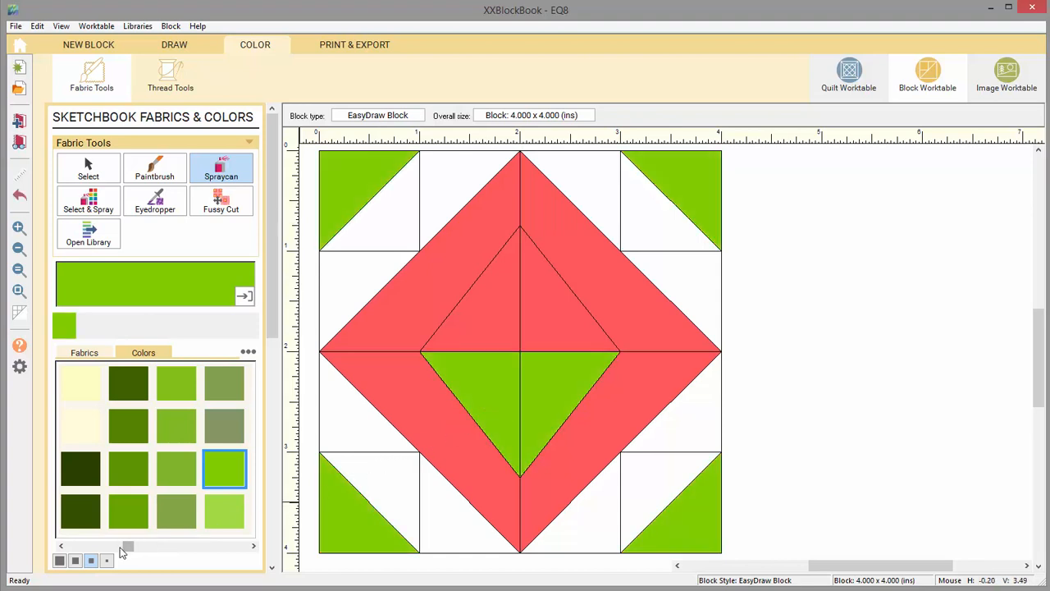
{"action": "left_click_drag", "start_coordinate": [125, 545], "coordinate": [144, 545]}
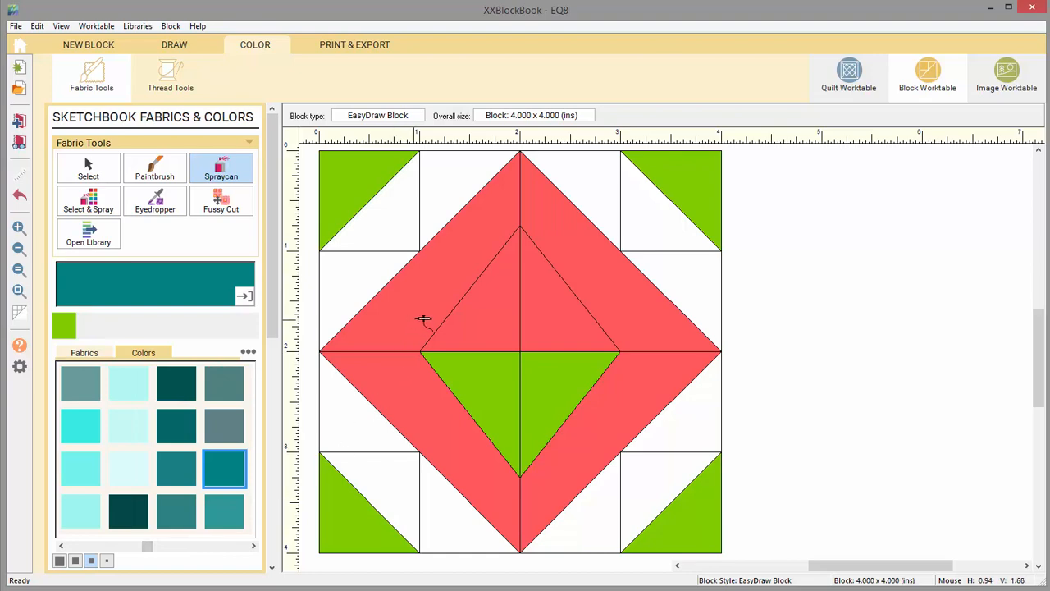
{"action": "left_click", "coordinate": [424, 320]}
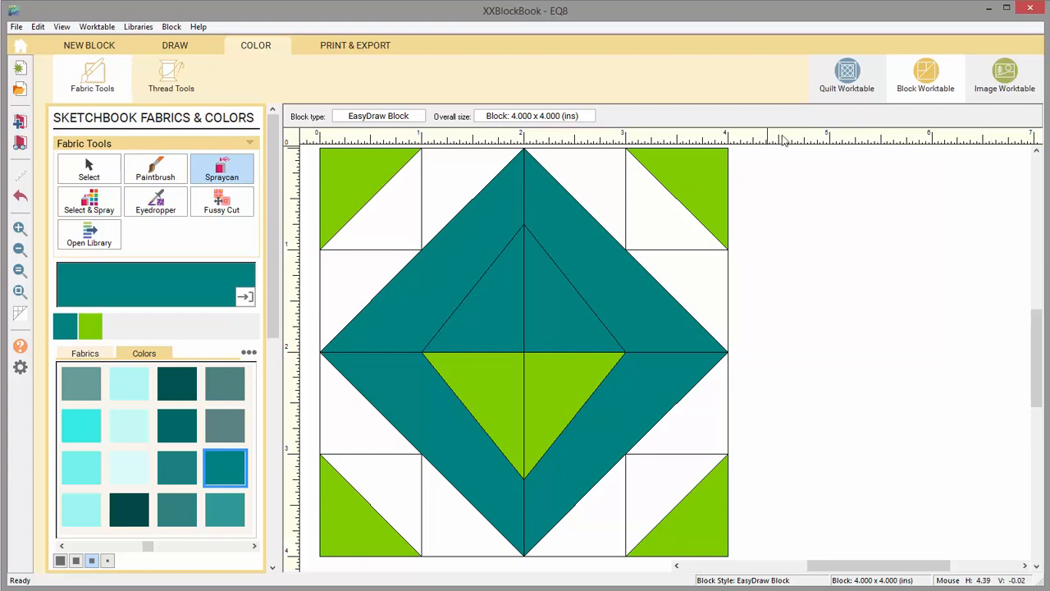
{"action": "left_click", "coordinate": [846, 79]}
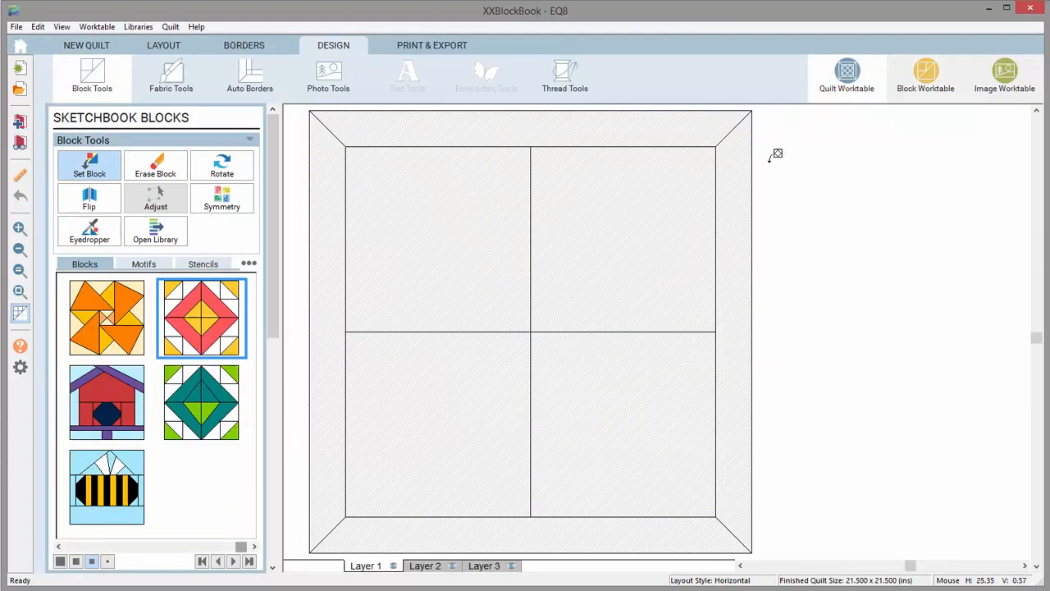
Step: Set the teal diamond block into every empty layout space, then move to the image worktable
{"action": "left_click", "coordinate": [200, 402]}
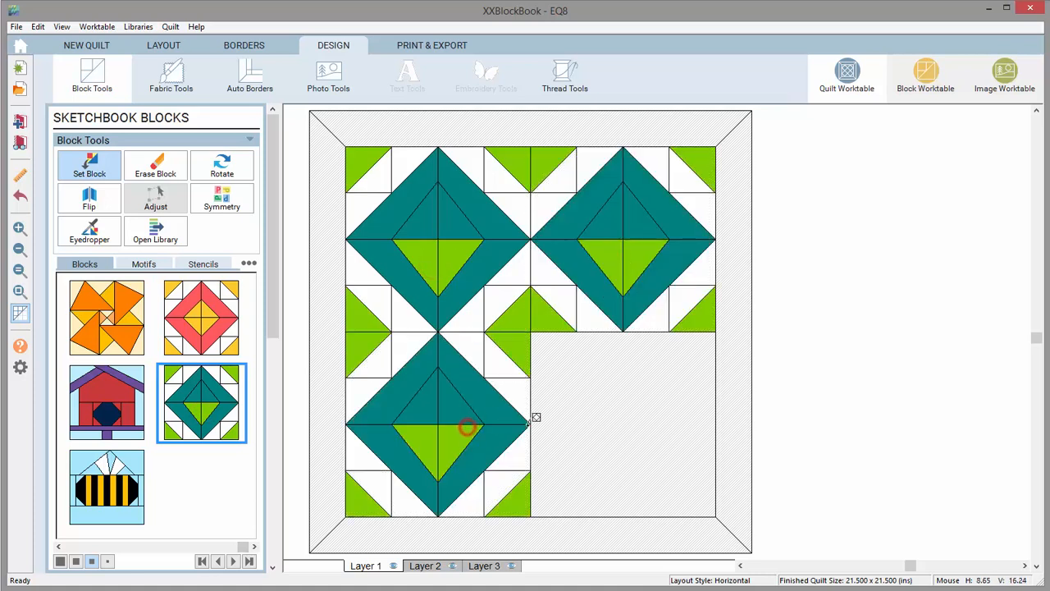
{"action": "left_click", "coordinate": [622, 418]}
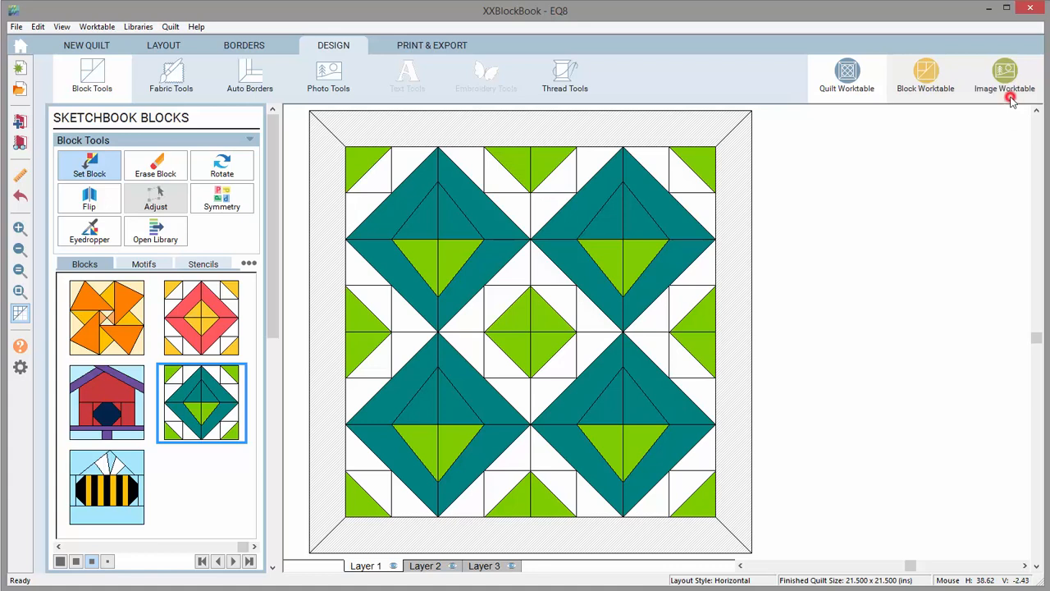
{"action": "left_click", "coordinate": [1005, 77]}
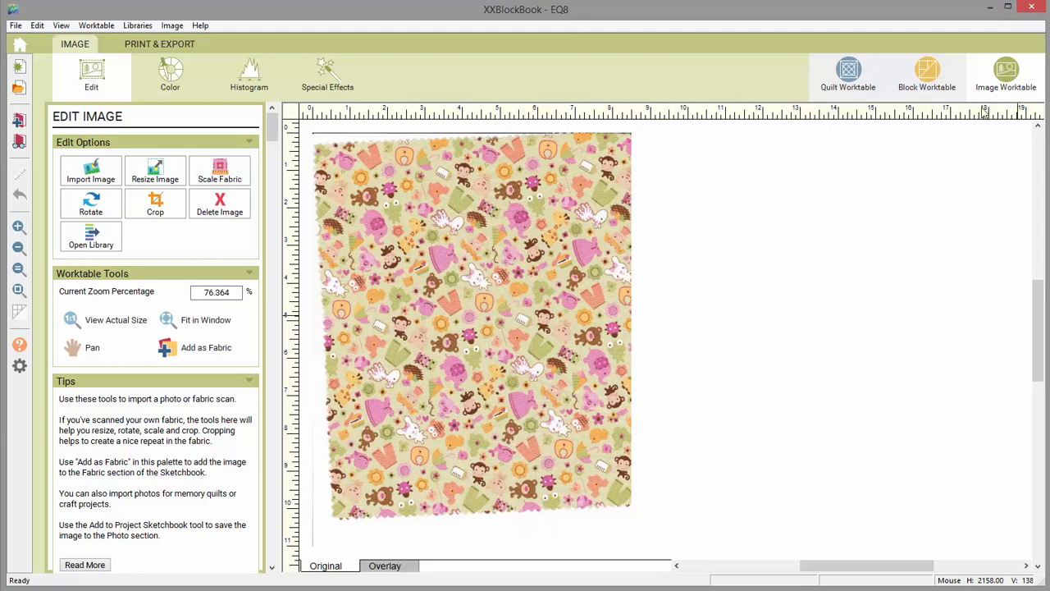
Step: Straighten the tilted scanned fabric print with the Rotate tools
{"action": "left_click", "coordinate": [92, 204]}
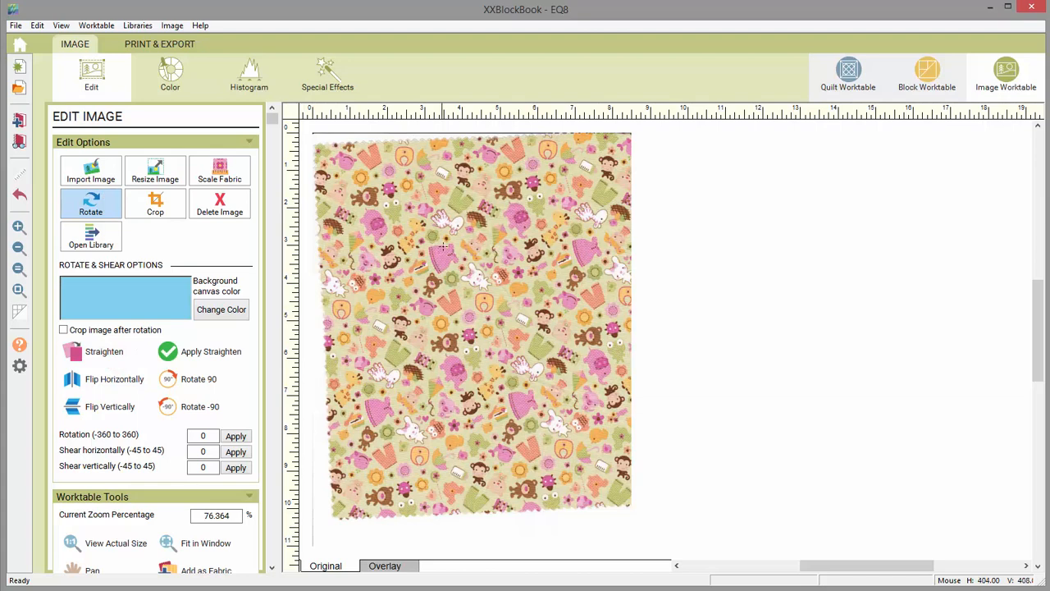
{"action": "mouse_move", "coordinate": [449, 243]}
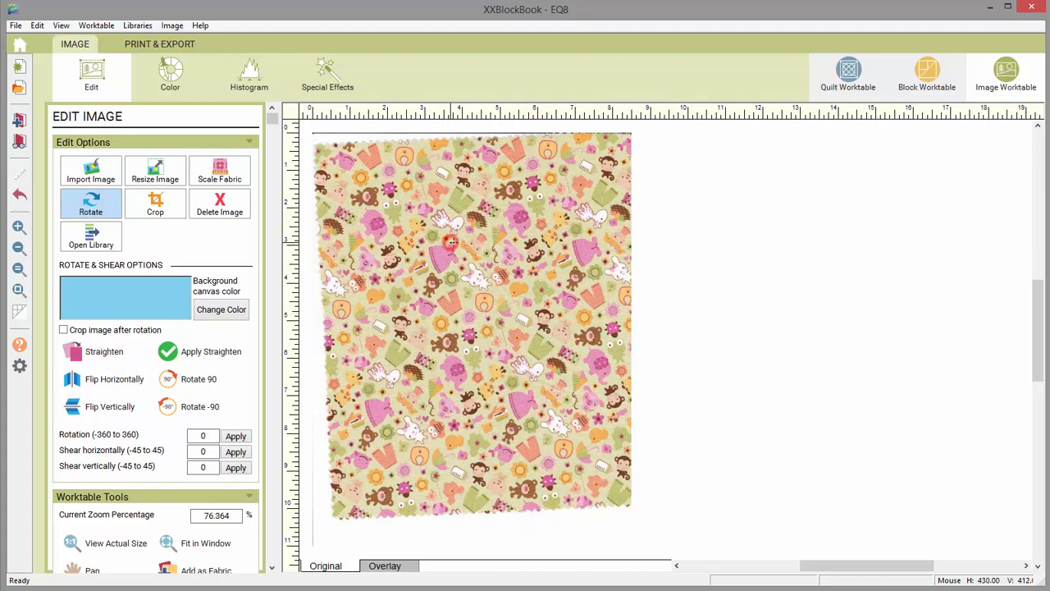
{"action": "left_click_drag", "start_coordinate": [451, 243], "coordinate": [598, 236]}
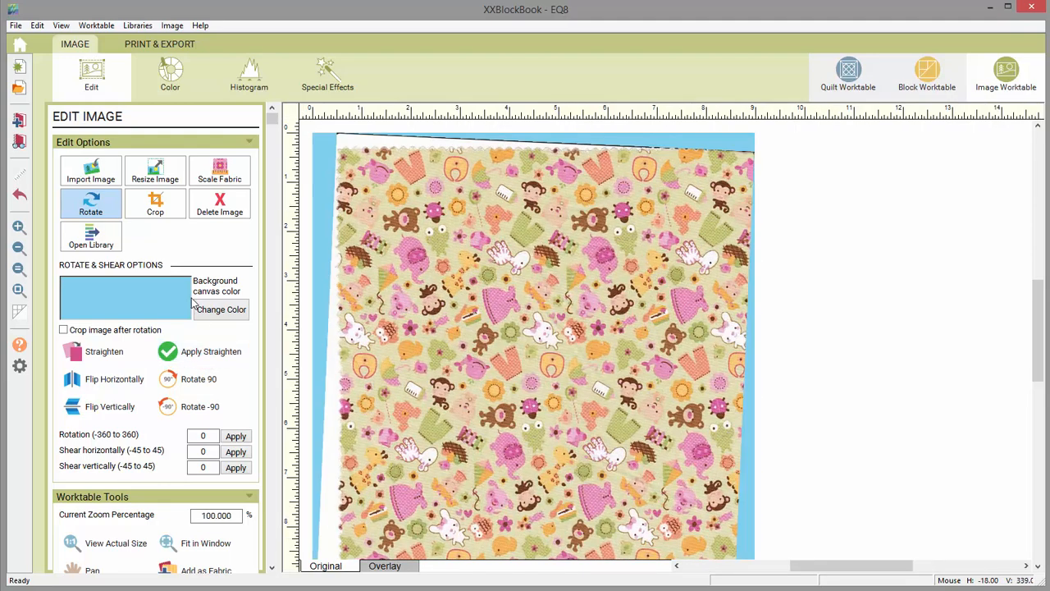
Step: Crop the fabric scan in from the top, right and left edges and apply the crop
{"action": "left_click", "coordinate": [154, 204]}
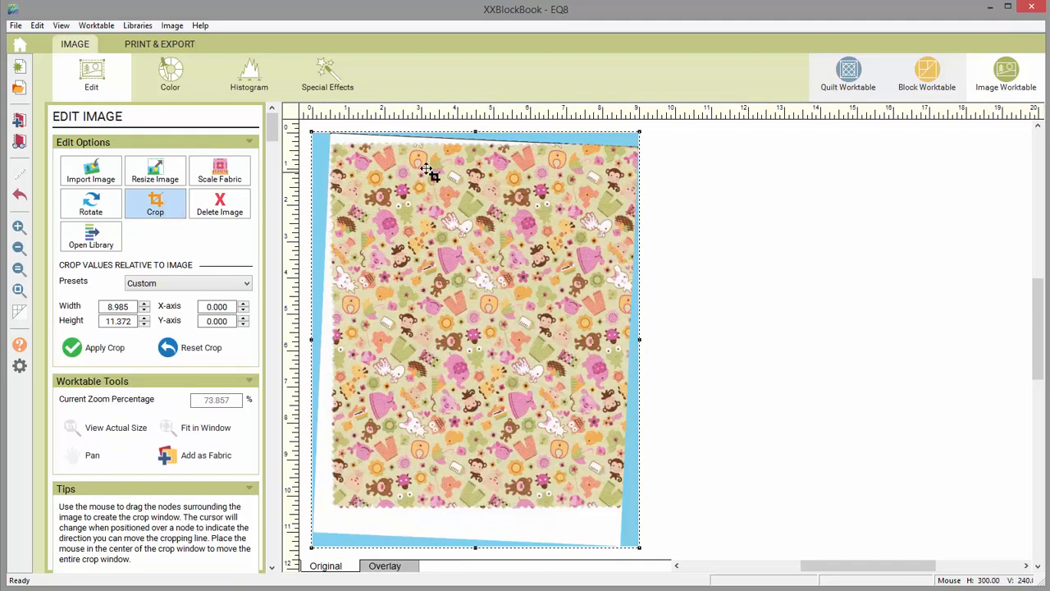
{"action": "left_click_drag", "start_coordinate": [476, 131], "coordinate": [476, 167]}
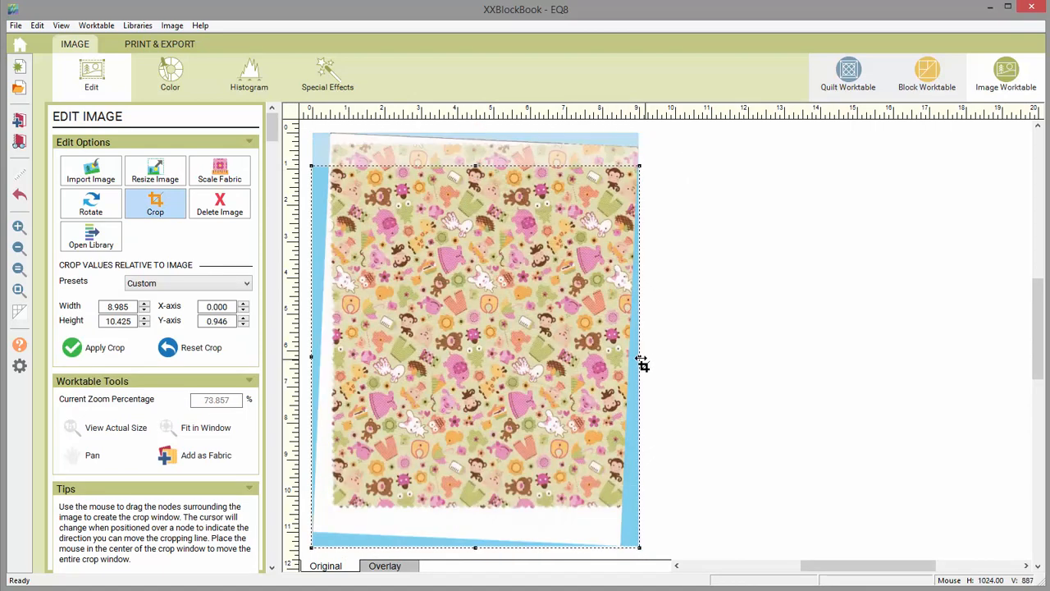
{"action": "left_click_drag", "start_coordinate": [640, 357], "coordinate": [558, 356]}
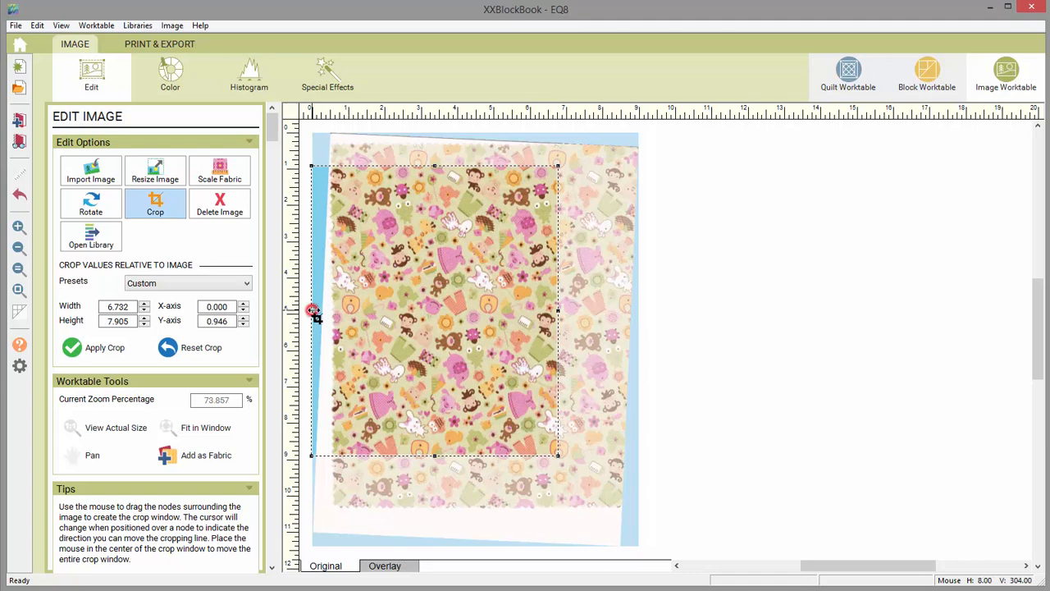
{"action": "left_click_drag", "start_coordinate": [311, 310], "coordinate": [402, 318]}
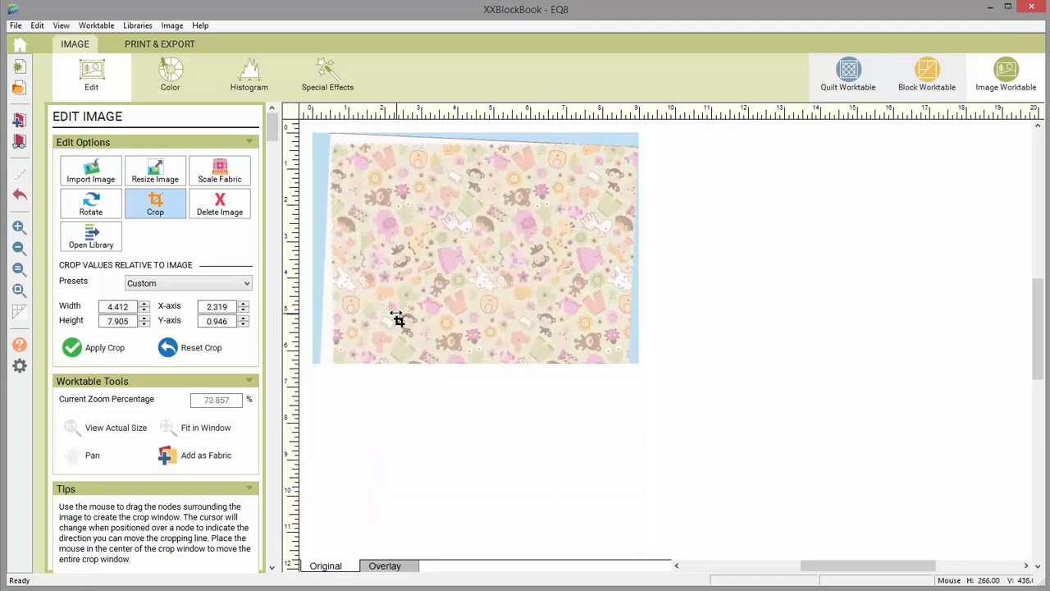
{"action": "left_click", "coordinate": [105, 348]}
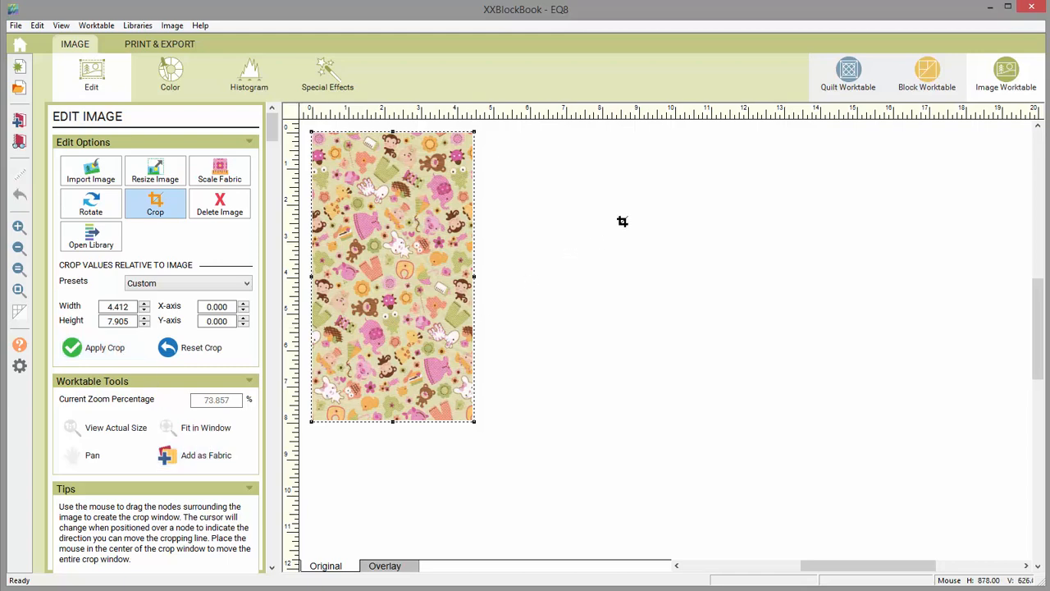
Step: Add the cropped scan as a fabric and spray it onto the top two blocks' diamonds
{"action": "left_click", "coordinate": [847, 74]}
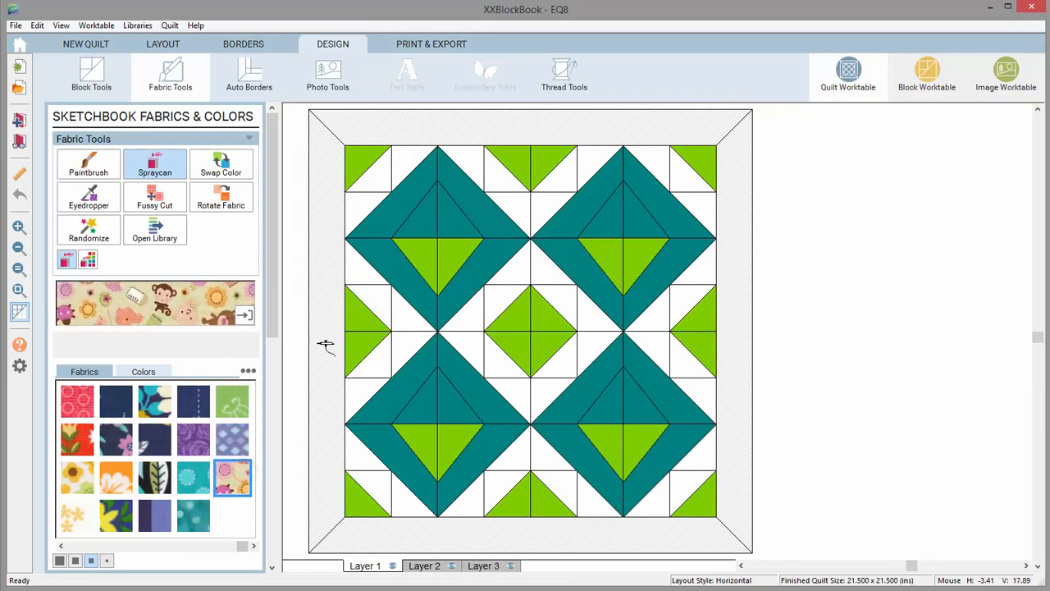
{"action": "left_click", "coordinate": [620, 365]}
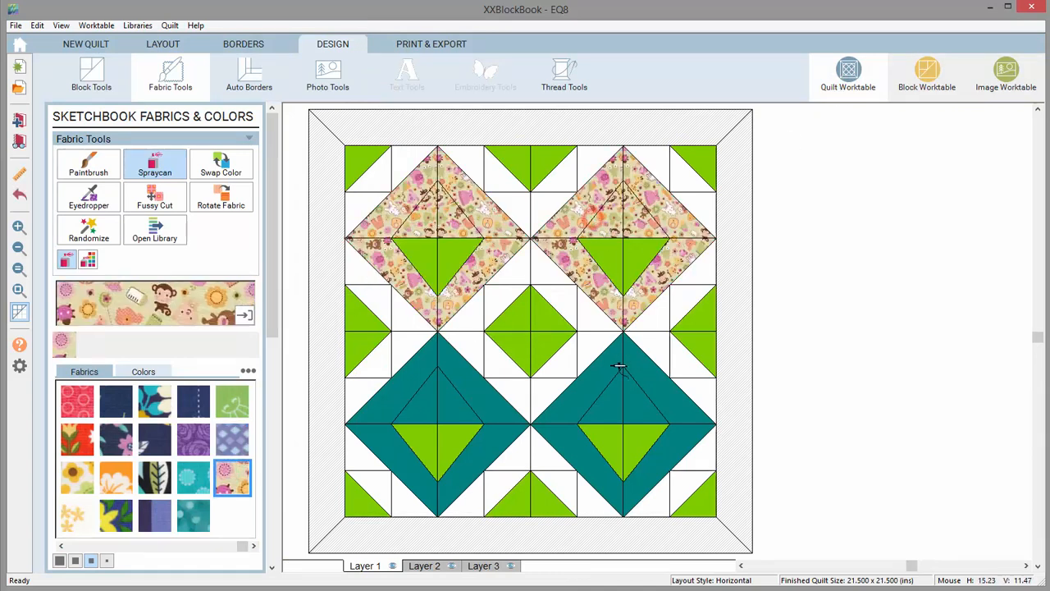